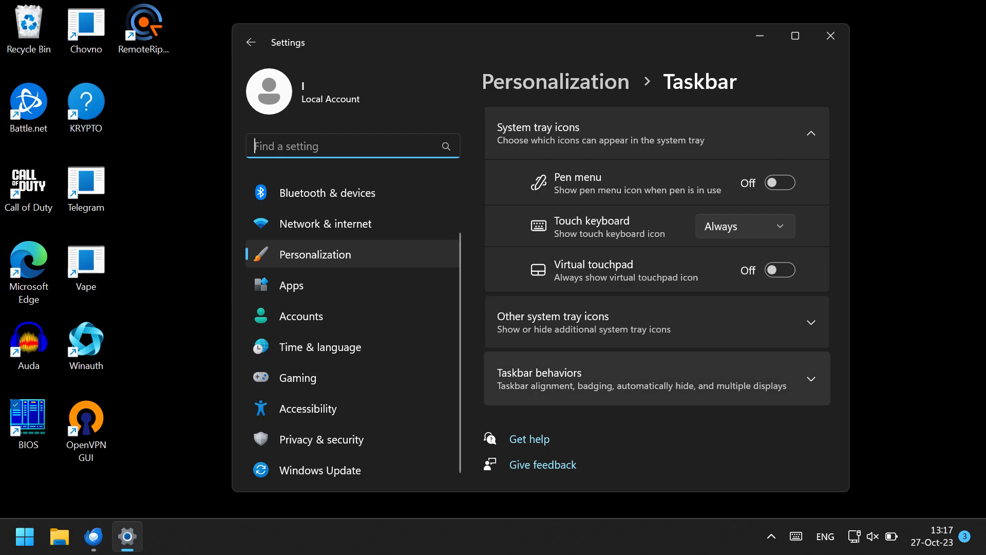
Scroll through the Taskbar settings before switching over to ViVeTool GUI
scroll(down, 3)
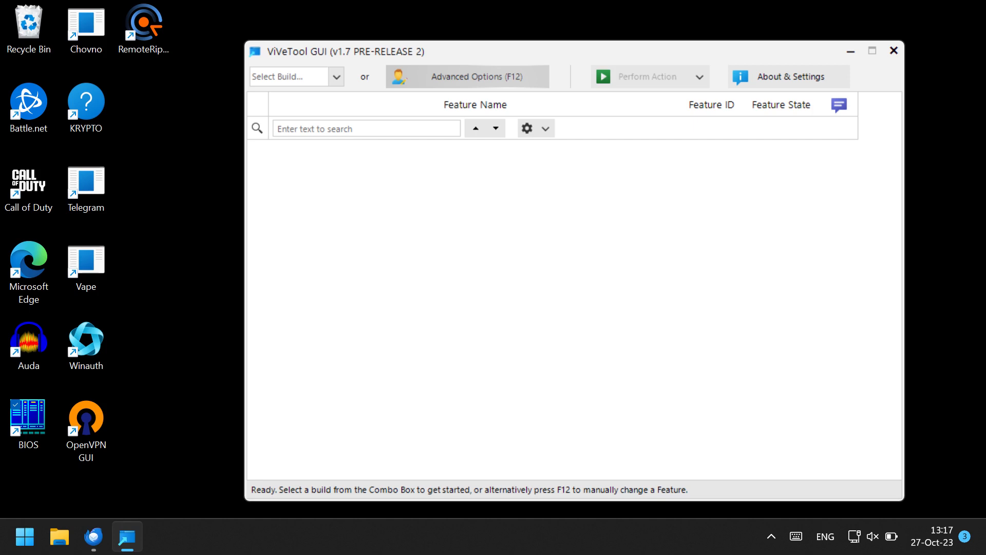
Activate hidden Windows feature ID 29785186 through ViVeTool's advanced options
click(468, 76)
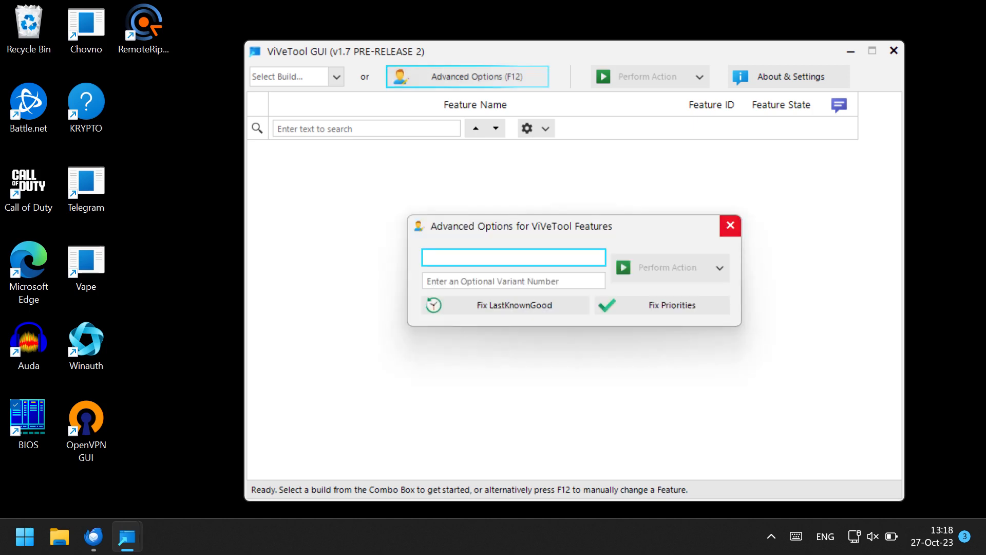
text(29785186)
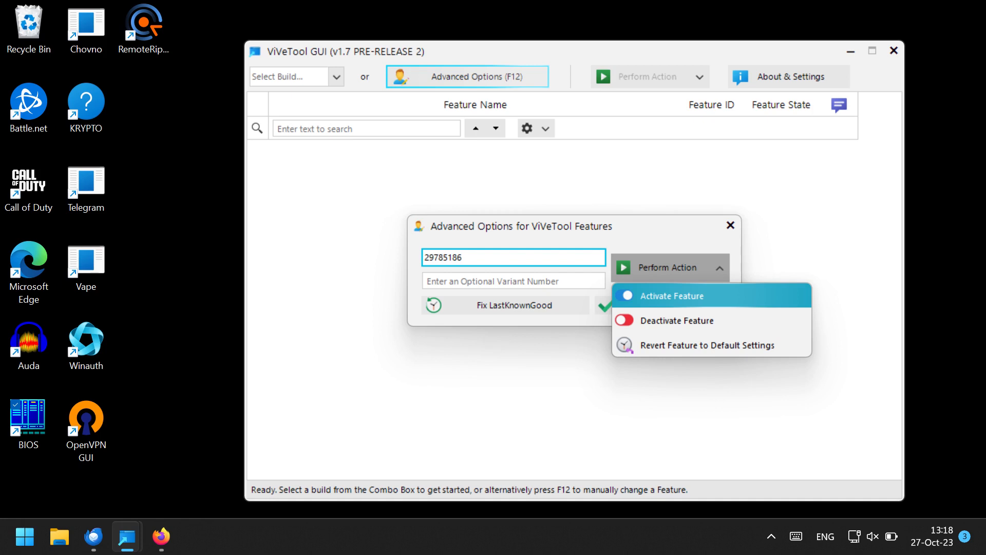
click(670, 296)
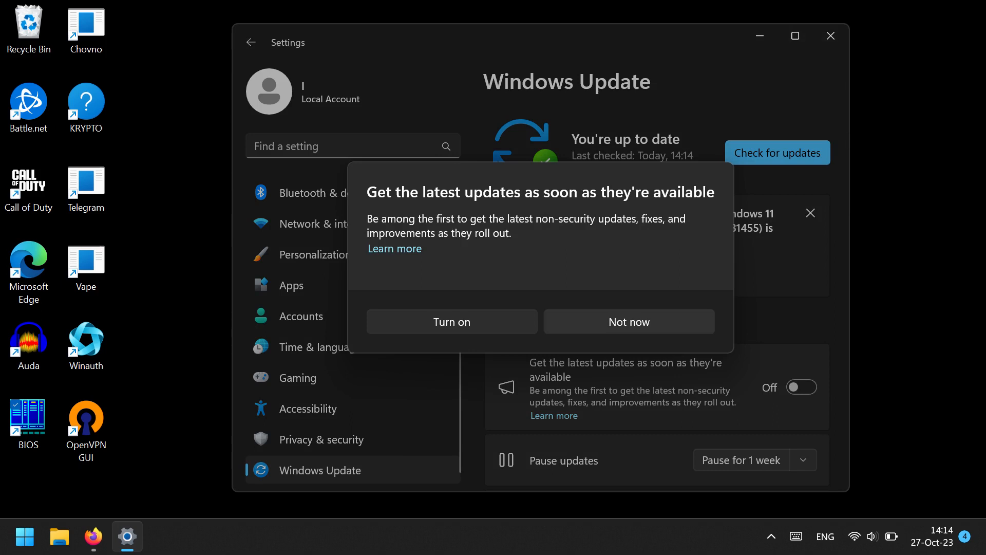
Decline the early-updates prompt and go to Personalization > Taskbar
click(629, 322)
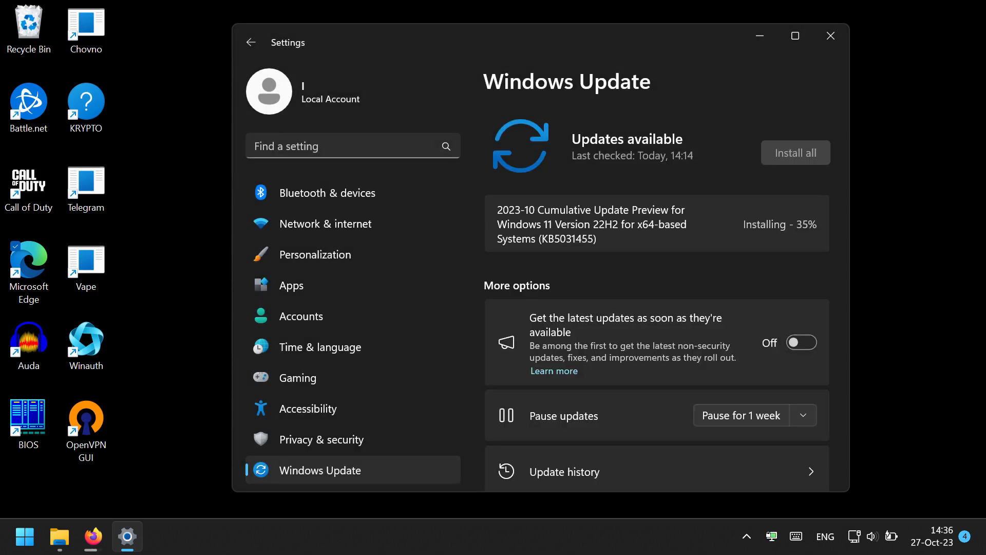
click(317, 254)
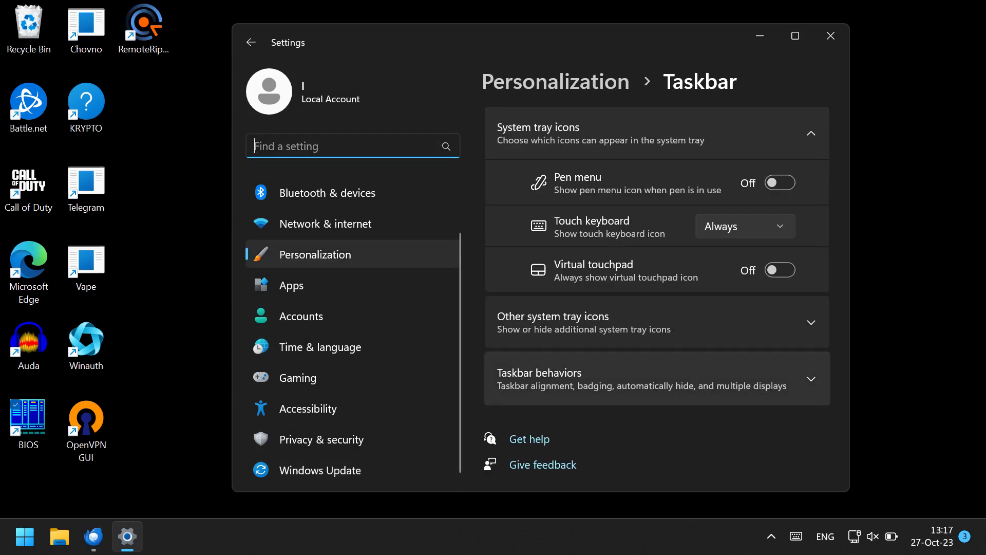
Change 'Combine taskbar buttons and hide labels' from Always to Never
scroll(down, 3)
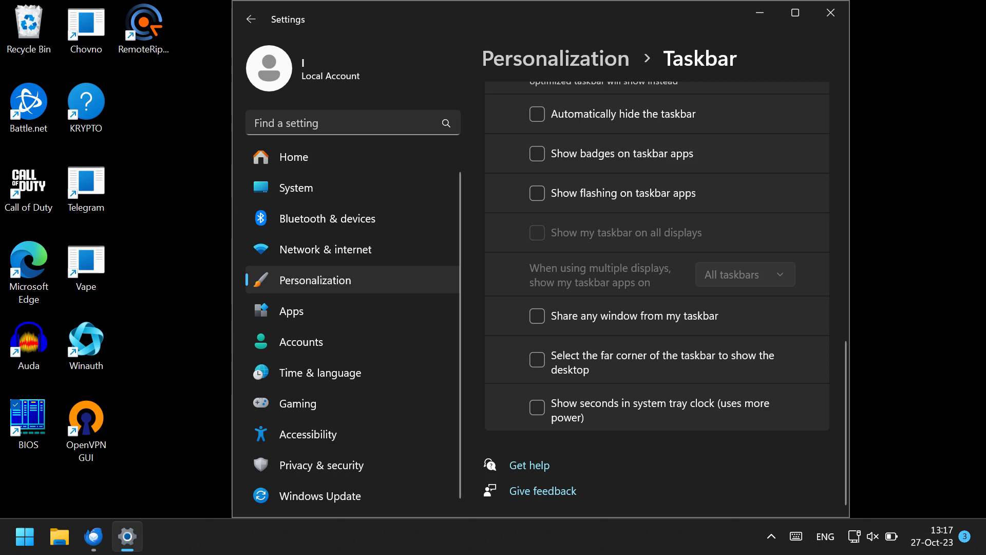
scroll(down, 3)
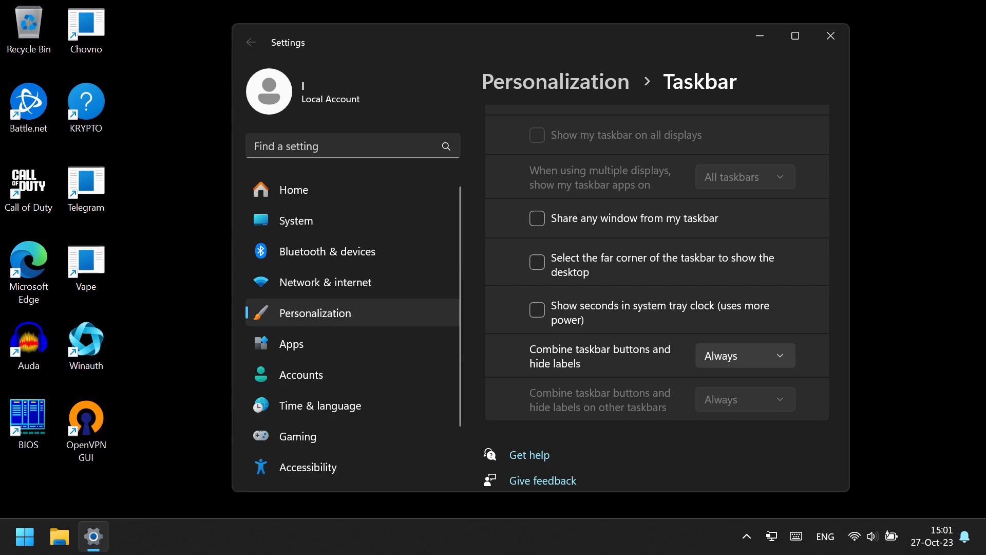
click(744, 355)
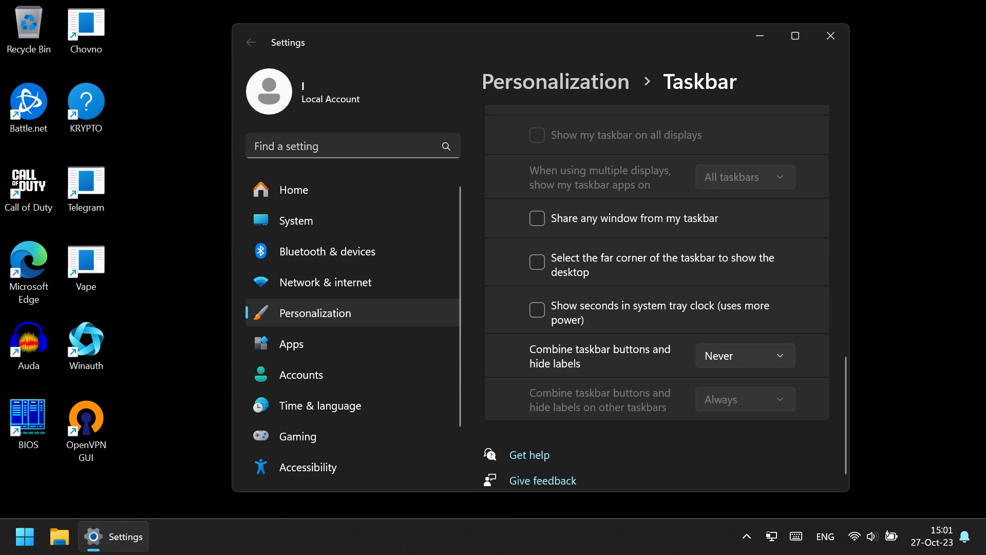